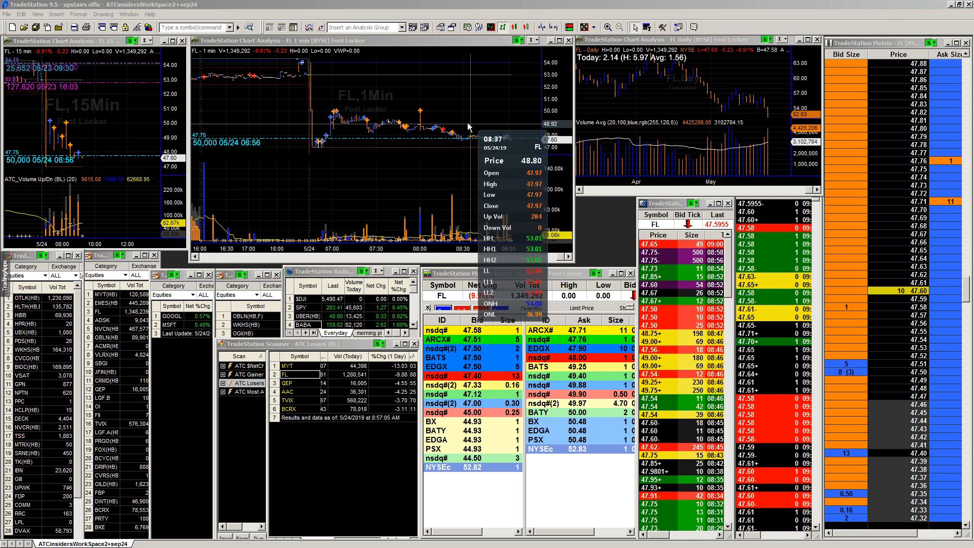
{"action": "mouse_move", "coordinate": [443, 131]}
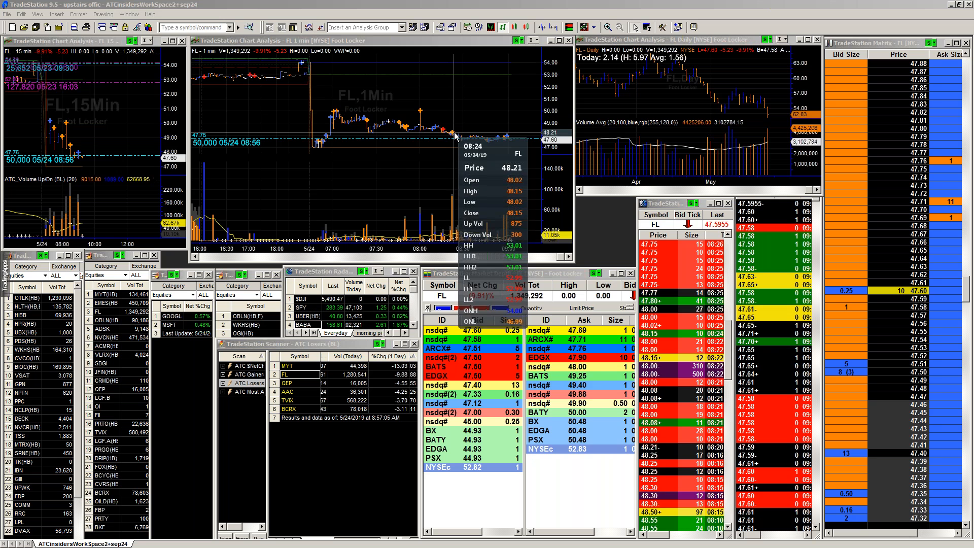
{"action": "mouse_move", "coordinate": [451, 132]}
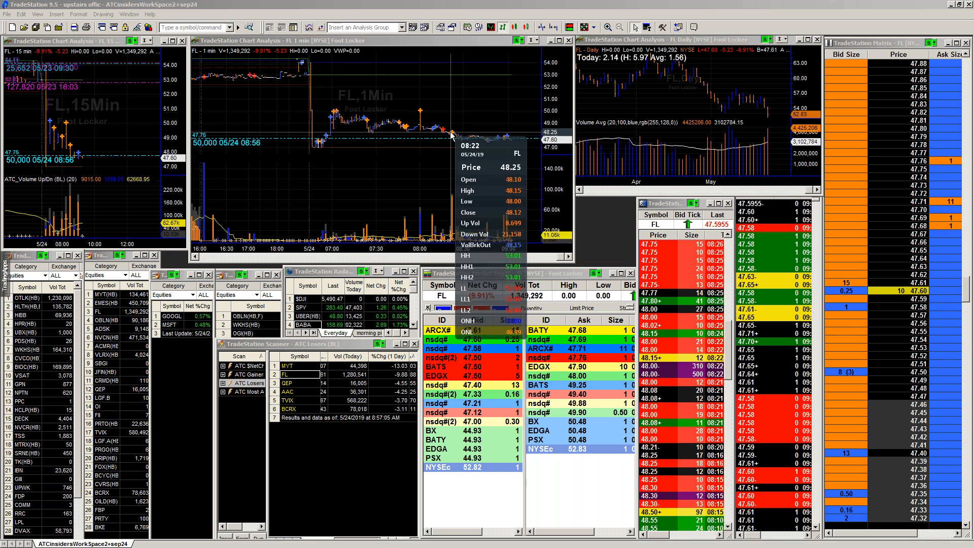
{"action": "mouse_move", "coordinate": [509, 117]}
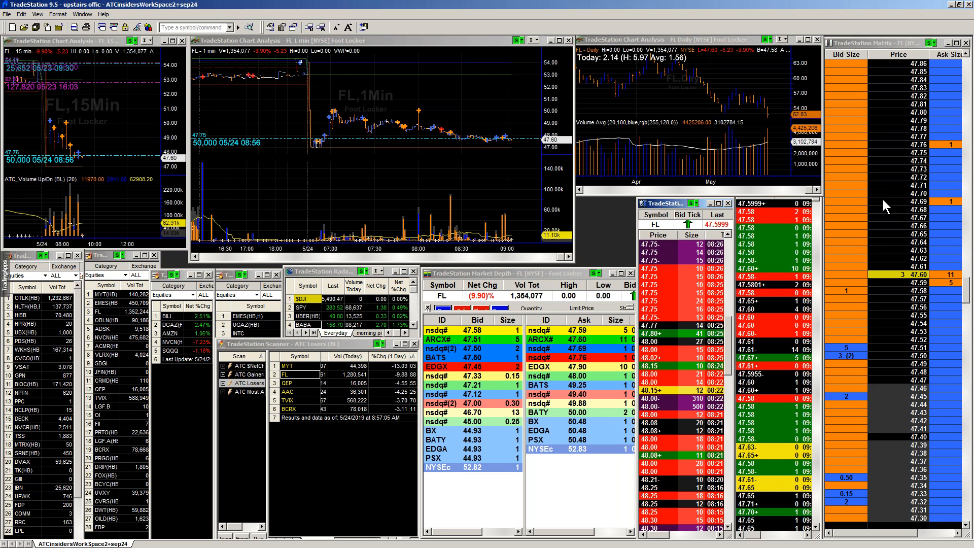
{"action": "mouse_move", "coordinate": [730, 320]}
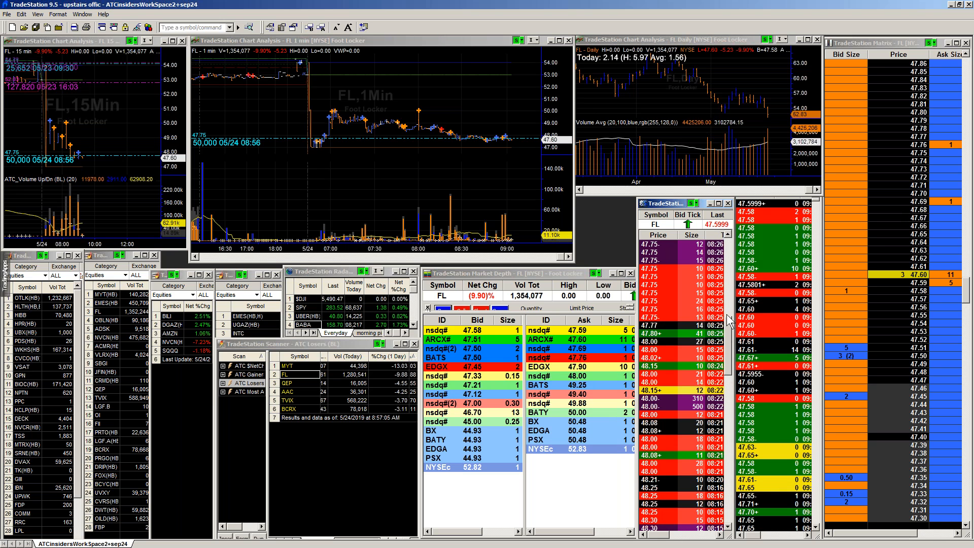
{"action": "mouse_move", "coordinate": [693, 454]}
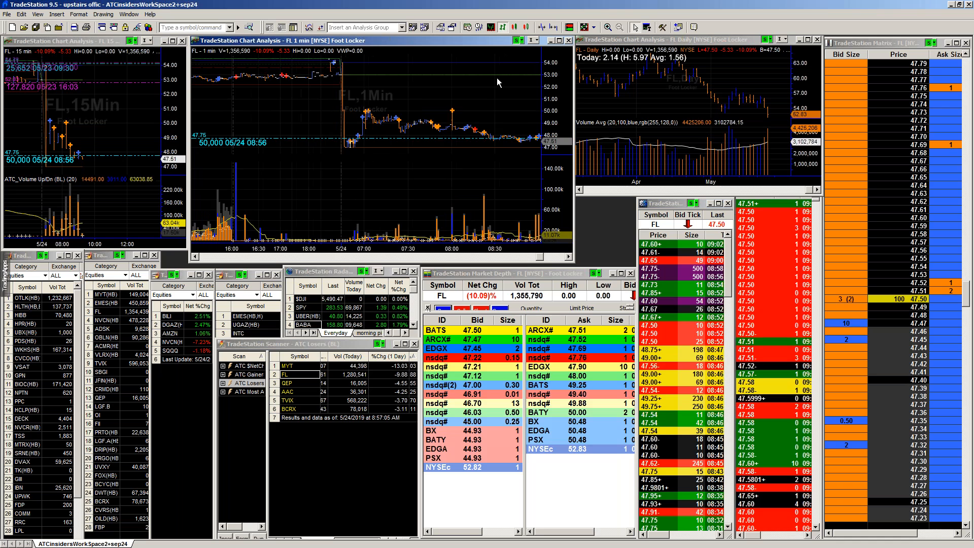
Enter the OTLK symbol so Outlook Therapeutics, near 2.37 and up about 21%, fills every linked window
{"action": "type", "text": "otk"}
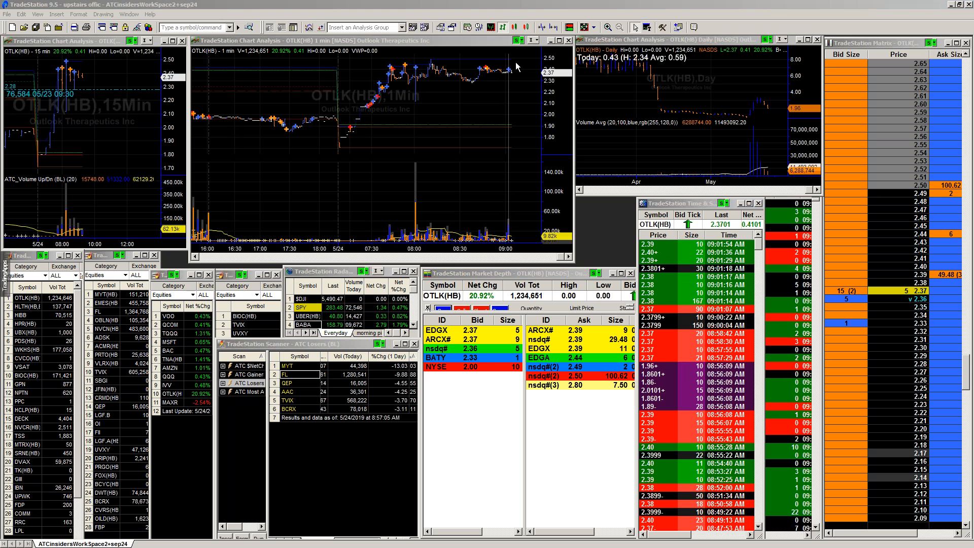
{"action": "mouse_move", "coordinate": [515, 65]}
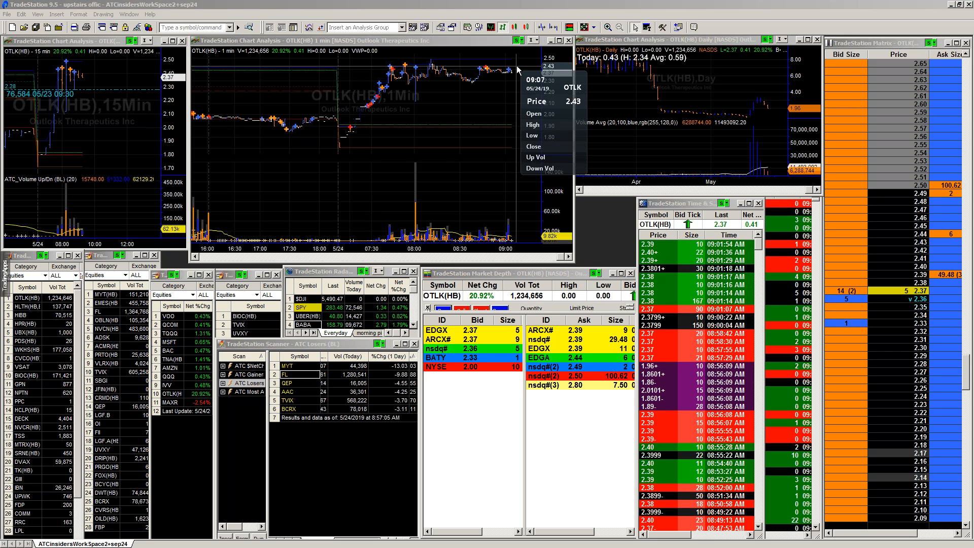
{"action": "mouse_move", "coordinate": [518, 61]}
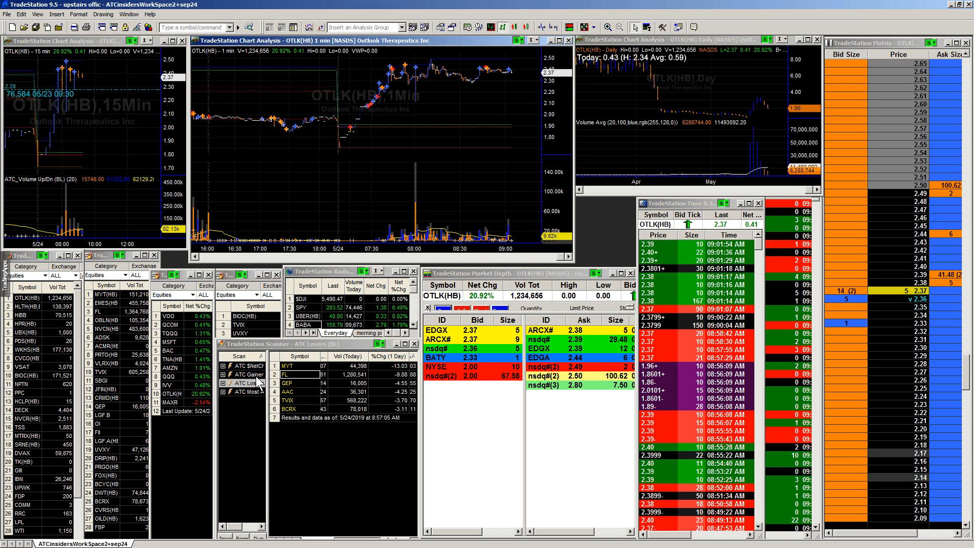
Show ATC Gainers, load WKHS then APHA (near 6.68), and switch to ATC Losers
{"action": "left_click", "coordinate": [247, 374]}
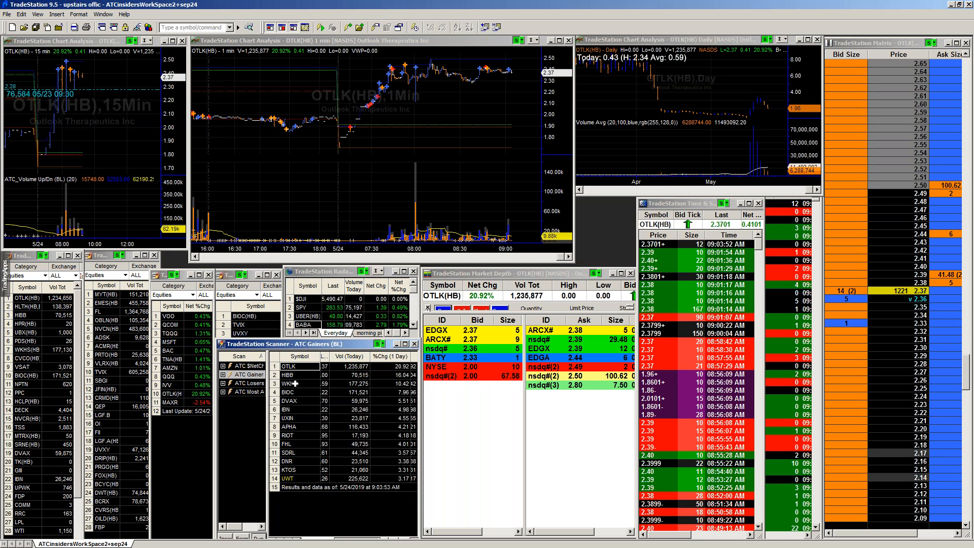
{"action": "left_click", "coordinate": [295, 385]}
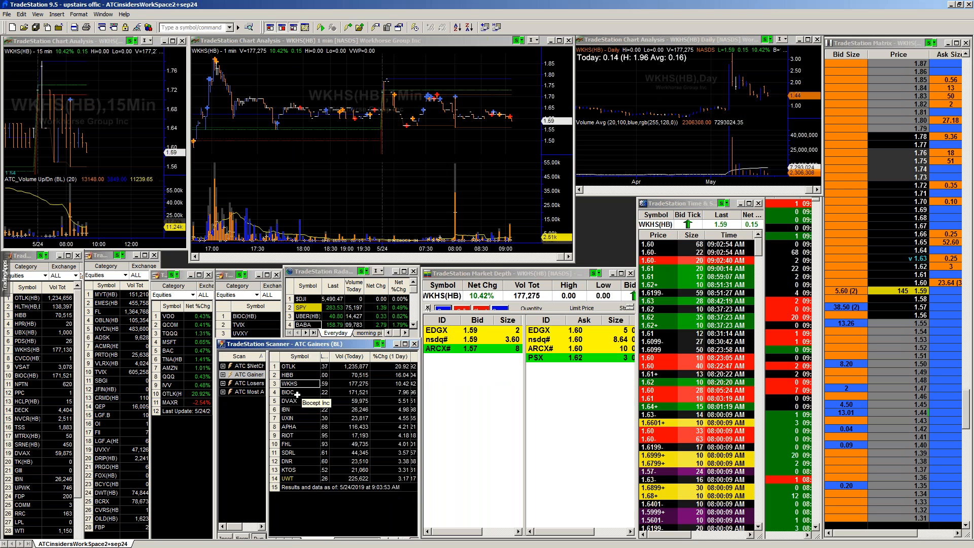
{"action": "left_click", "coordinate": [289, 392]}
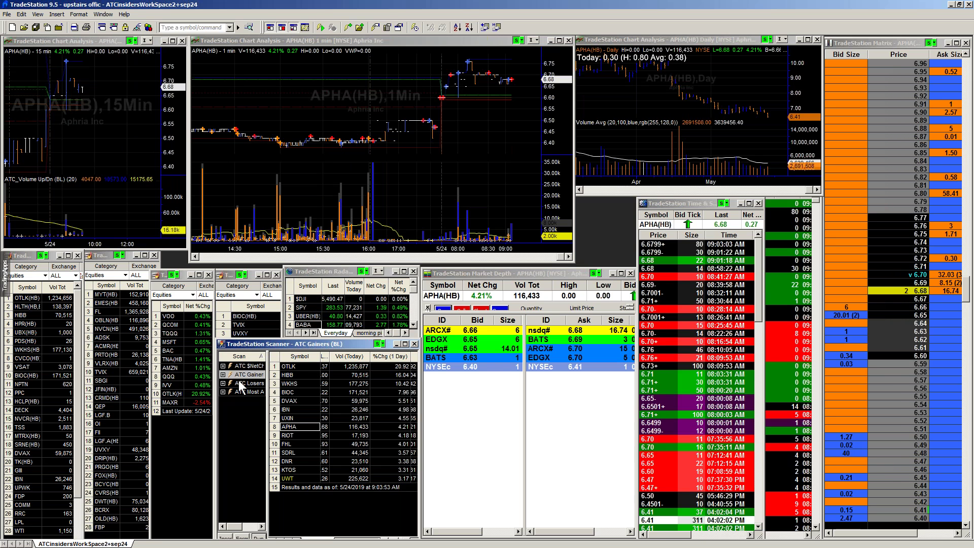
{"action": "left_click", "coordinate": [247, 384]}
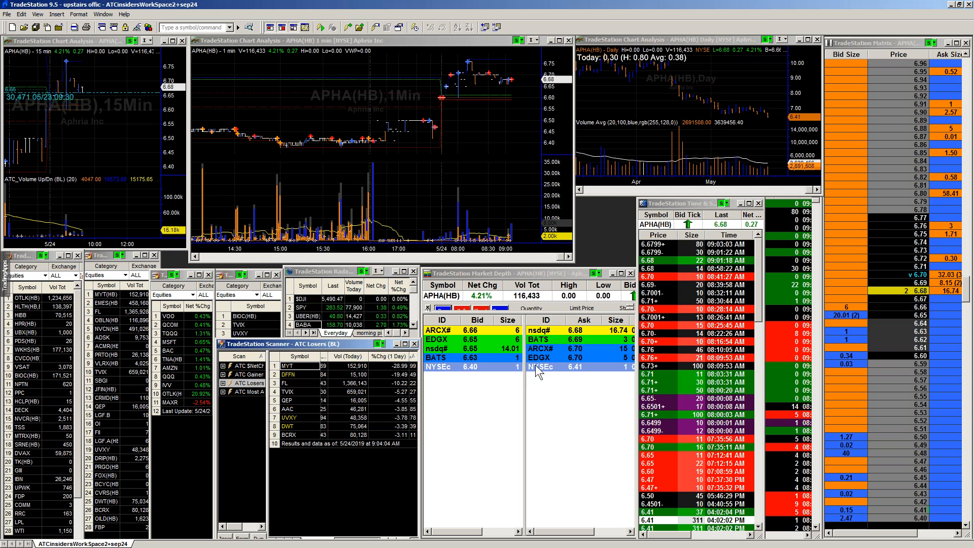
{"action": "mouse_move", "coordinate": [348, 112]}
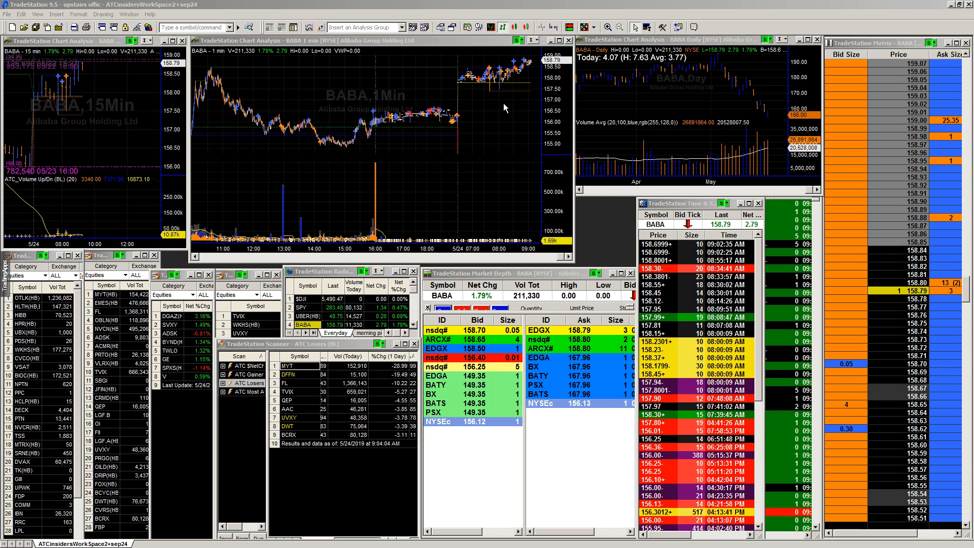
{"action": "mouse_move", "coordinate": [493, 129]}
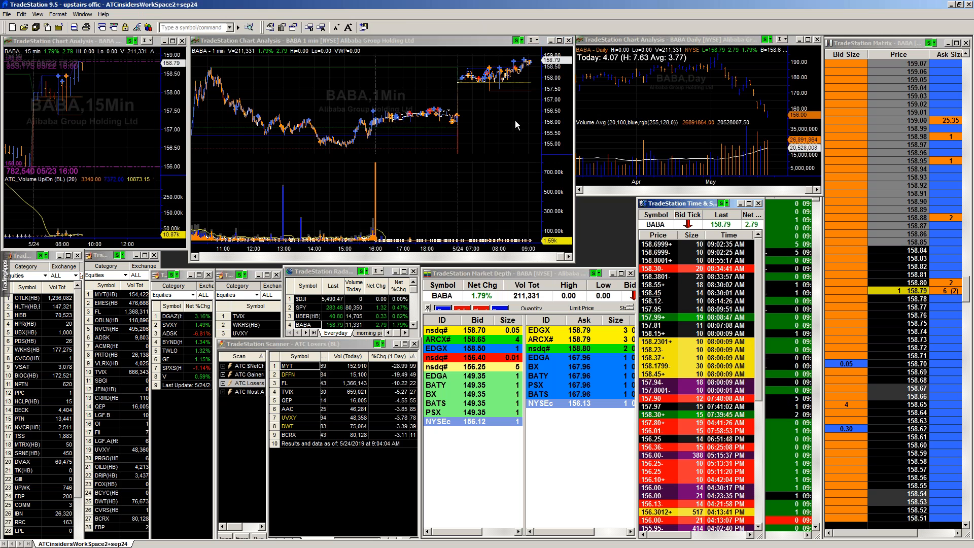
Mark the price level near 156.97 on Alibaba's one-minute chart
{"action": "left_click", "coordinate": [497, 125]}
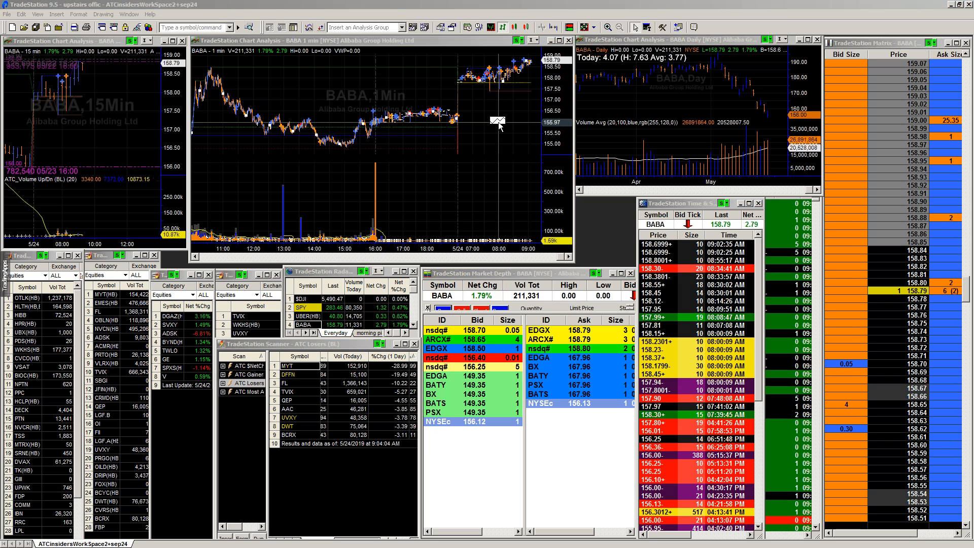
{"action": "mouse_move", "coordinate": [521, 50]}
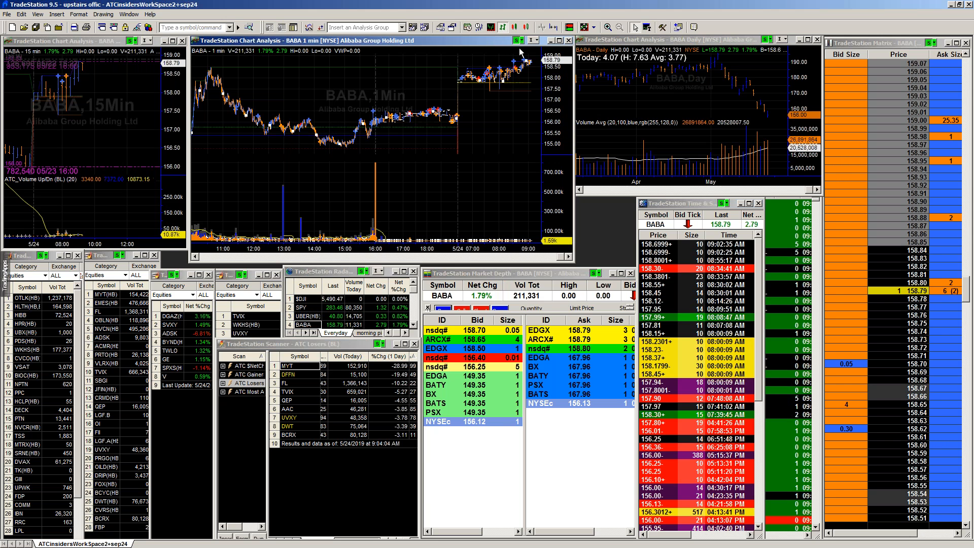
{"action": "mouse_move", "coordinate": [487, 140]}
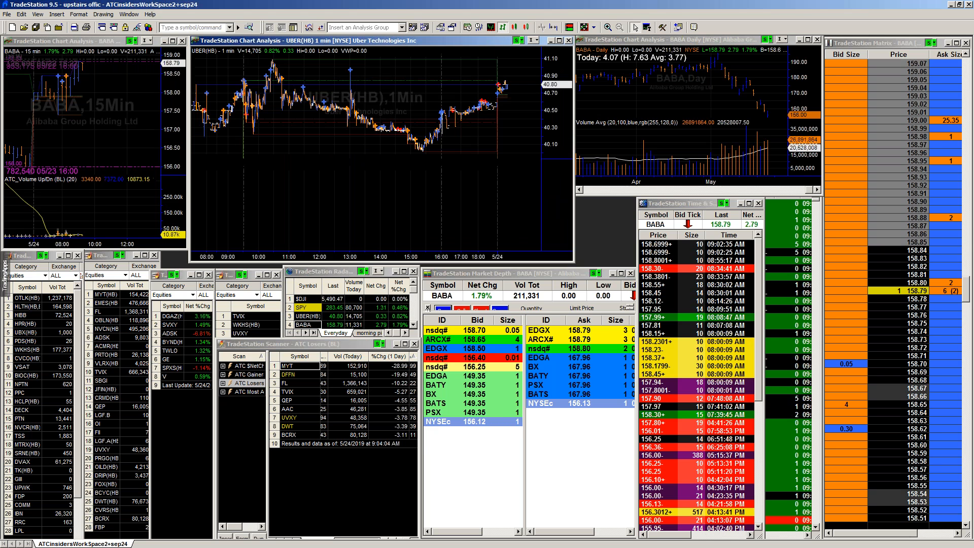
Load Roku (ROKU), near 90.65 and up 0.74%, into the linked charts, depth and matrix
{"action": "left_click", "coordinate": [307, 316]}
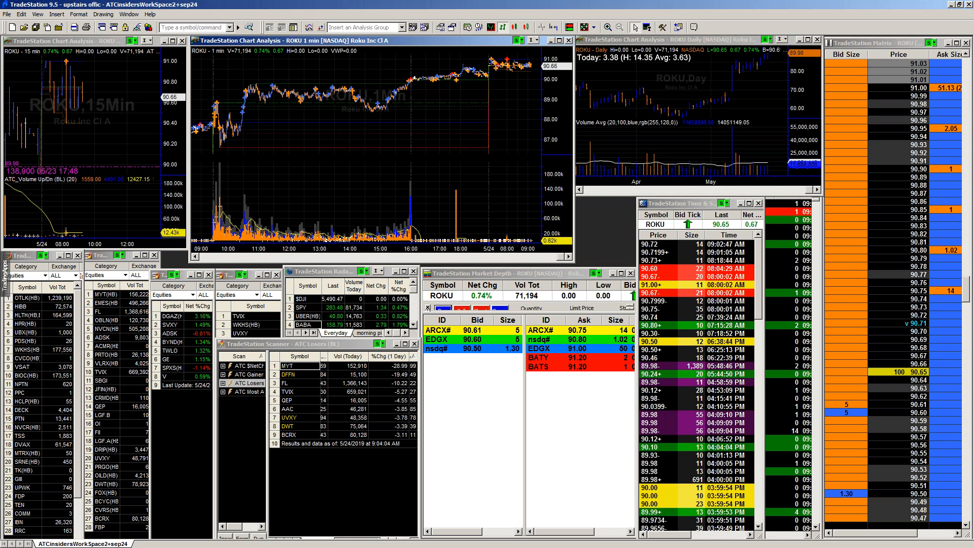
{"action": "left_click", "coordinate": [306, 307]}
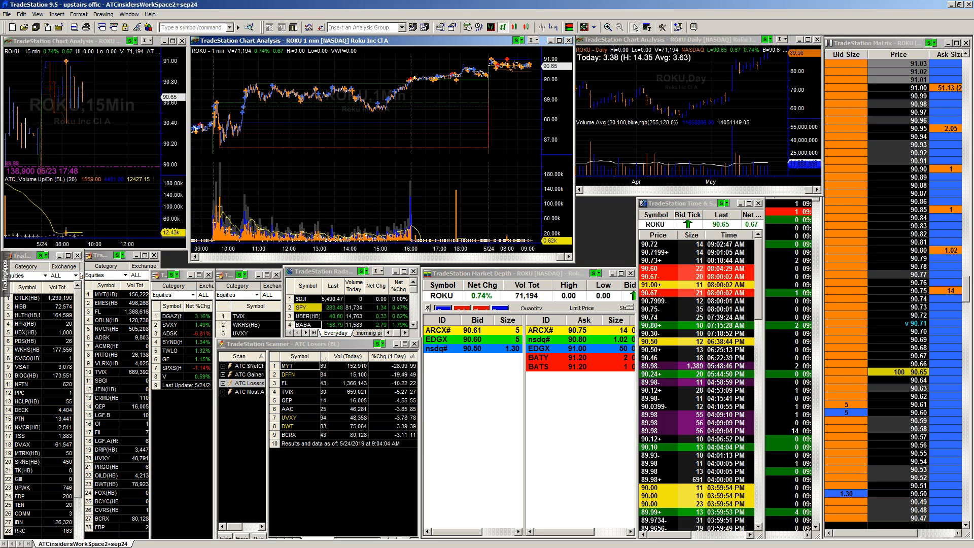